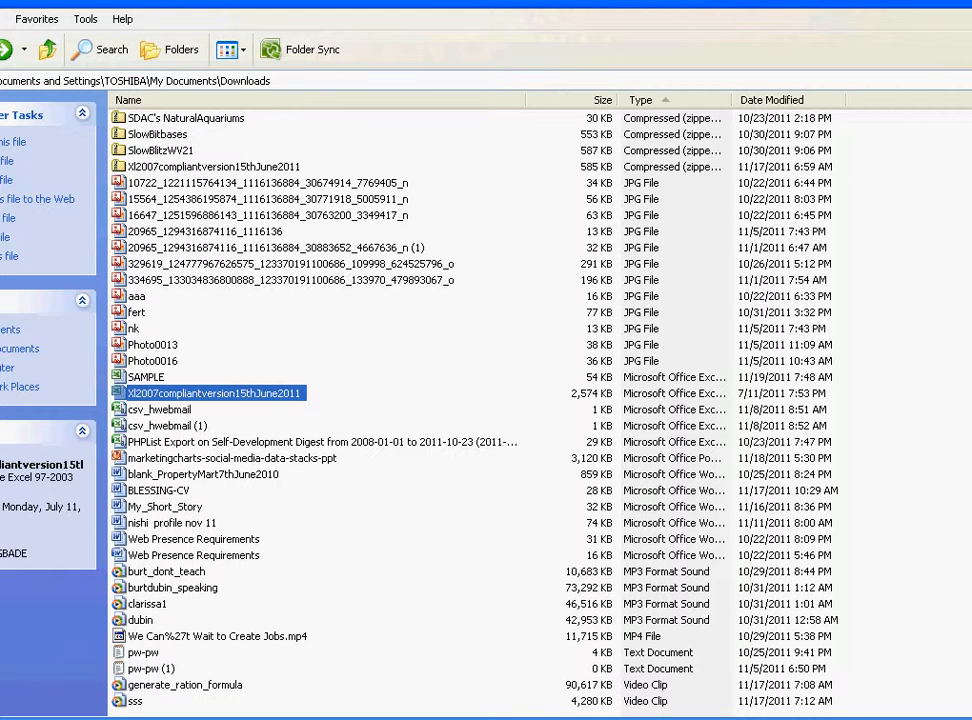
# Step: Open the Excel 2007 ration formulator workbook from the Downloads folder
pyautogui.doubleClick(212, 392)
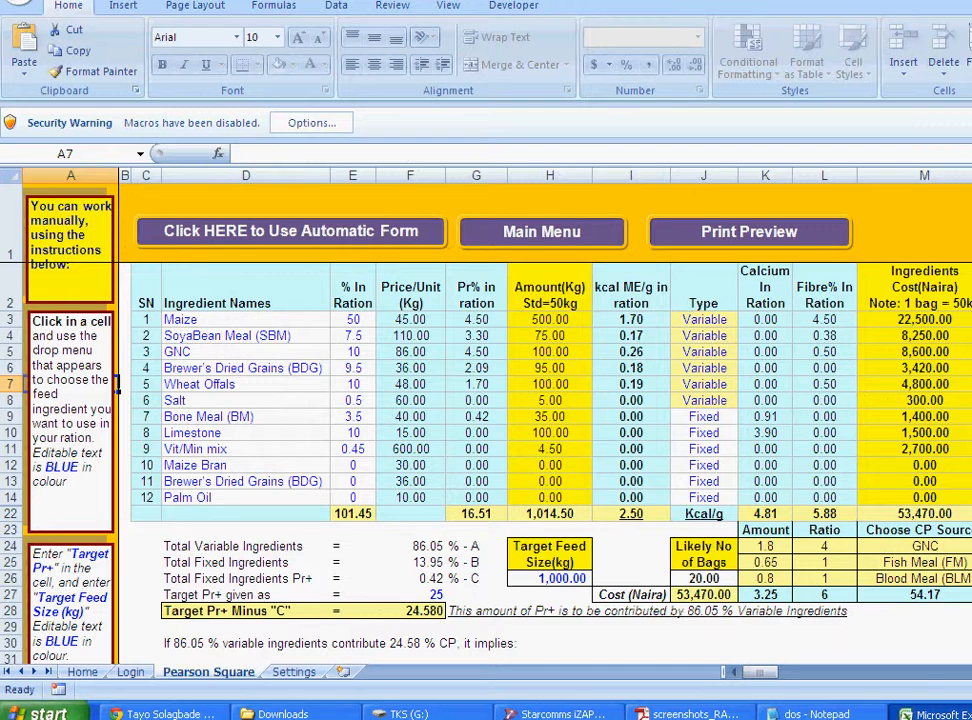
pyautogui.click(352, 288)
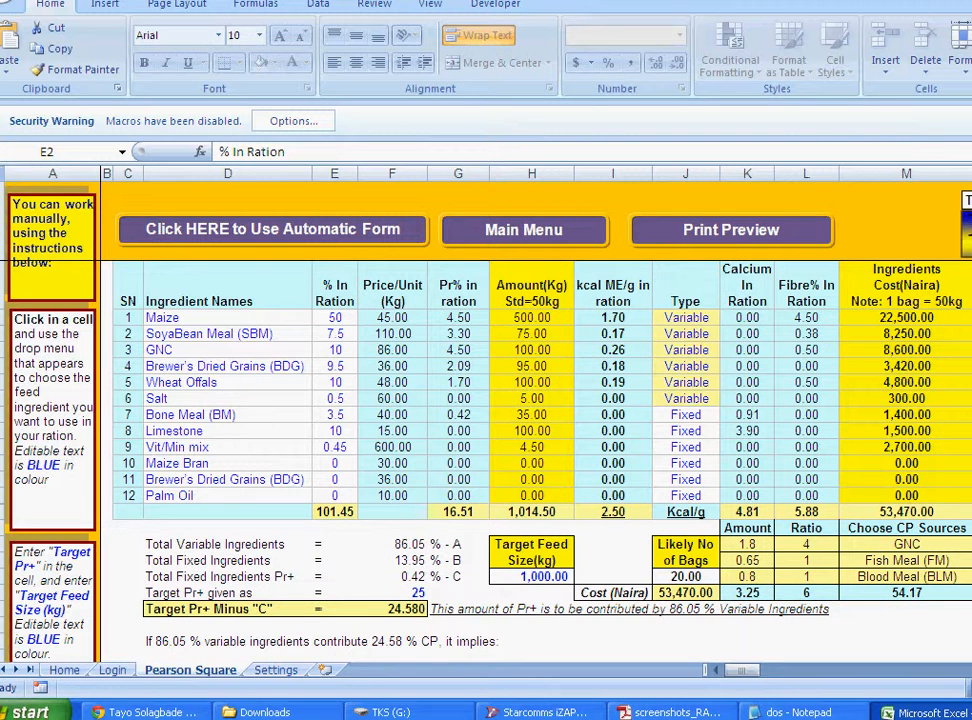
pyautogui.click(334, 284)
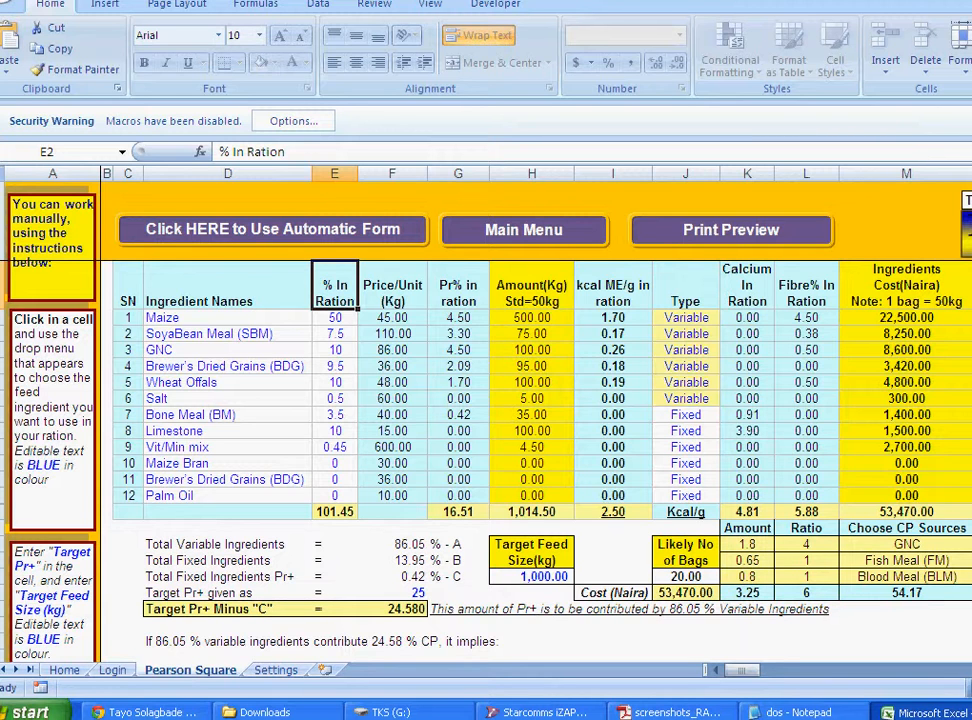
pyautogui.click(392, 284)
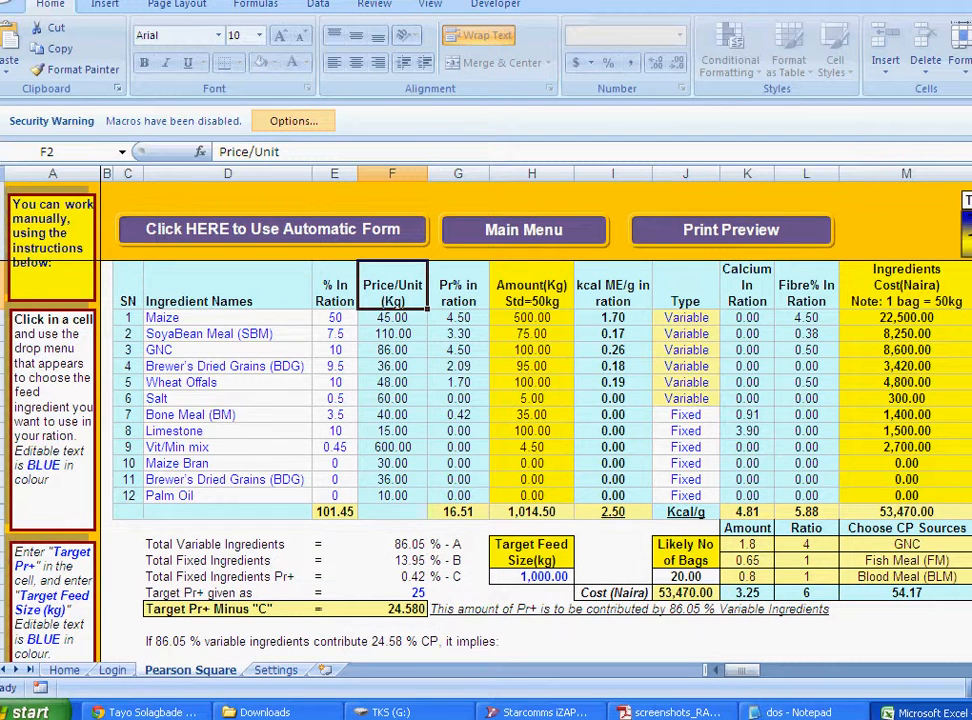
# Step: Enable the workbook's macros via the Security Warning options with 'Enable this content'
pyautogui.click(292, 120)
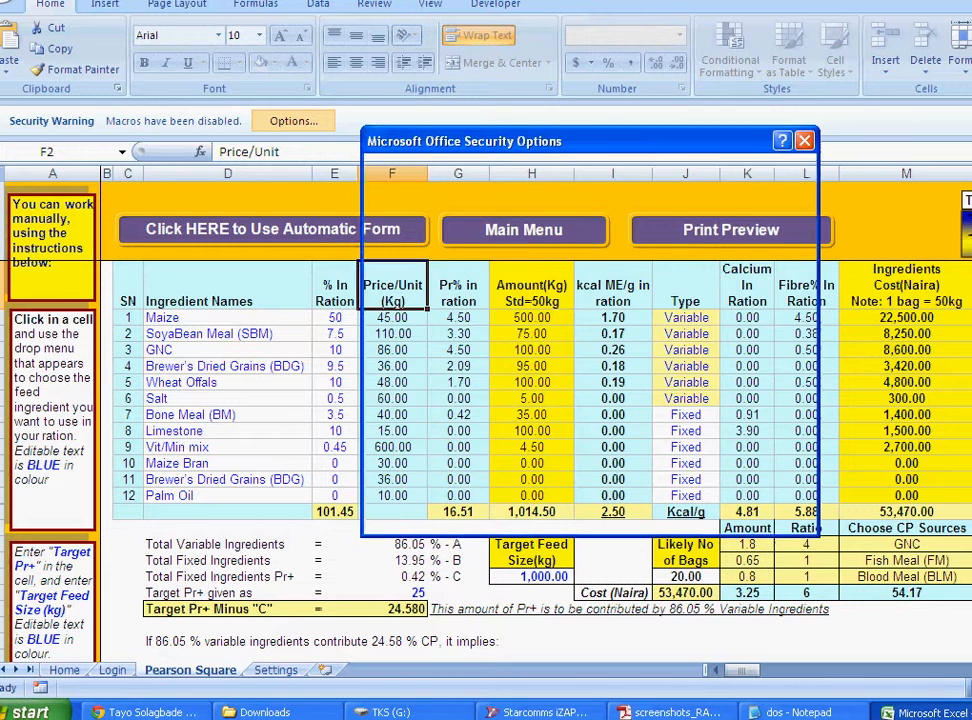
pyautogui.click(292, 120)
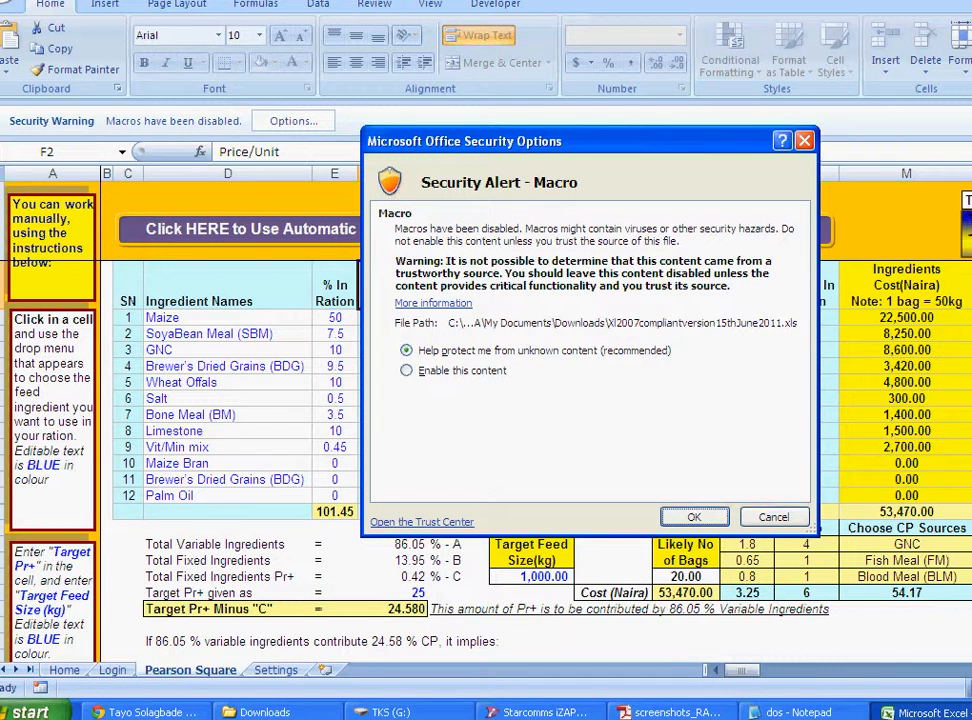
pyautogui.click(406, 370)
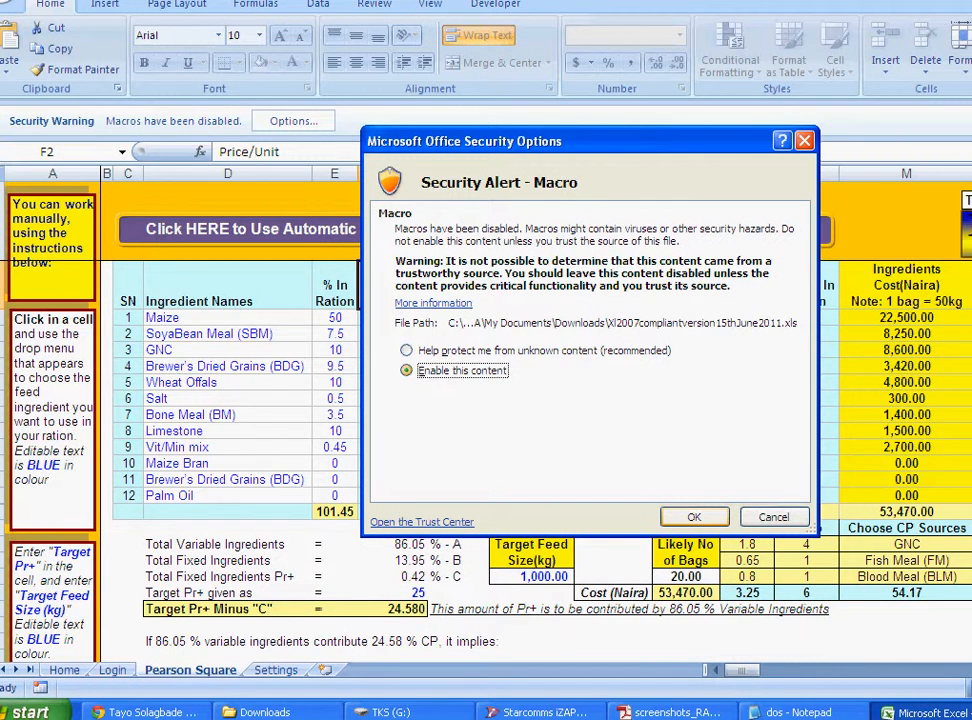
pyautogui.click(694, 516)
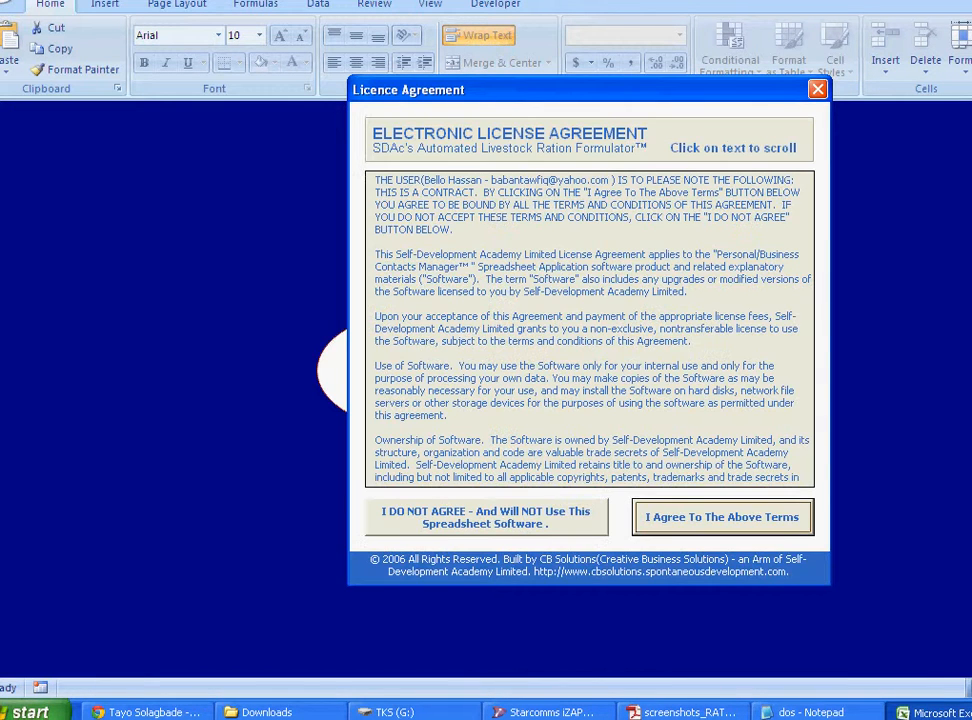
# Step: Agree to the licence terms and continue past the Please Confirm dialog to the login form
pyautogui.click(722, 516)
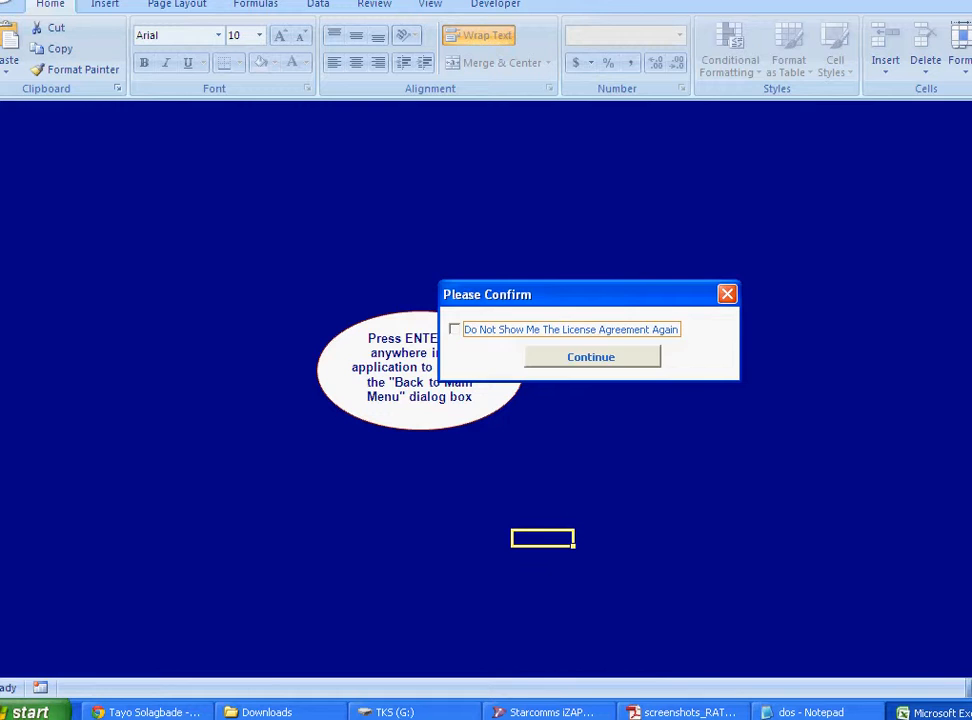
pyautogui.click(590, 356)
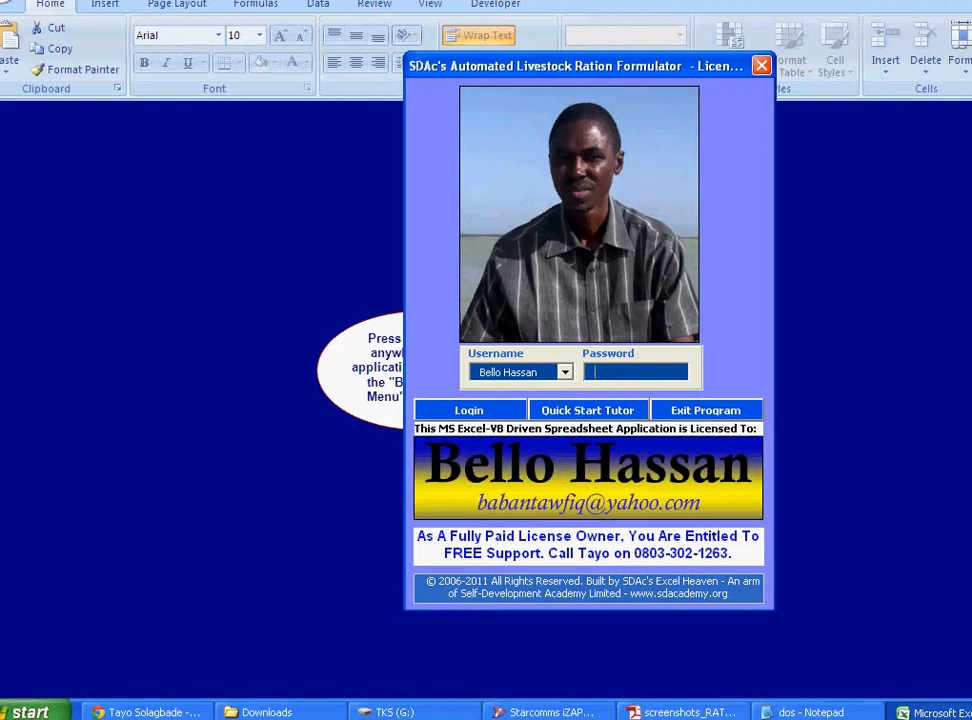